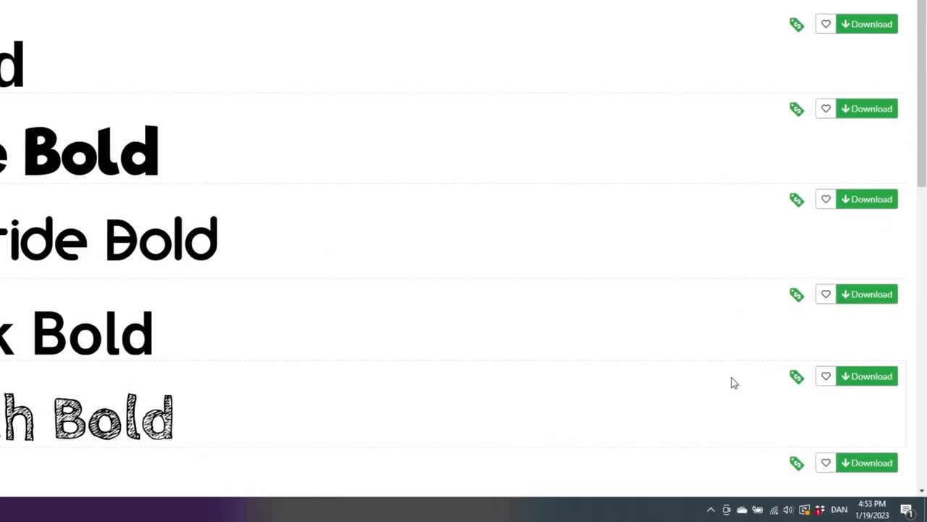
Download Cabin Sketch Bold from 1001fonts and save the zip archive to the desktop
{"action": "left_click", "coordinate": [866, 375]}
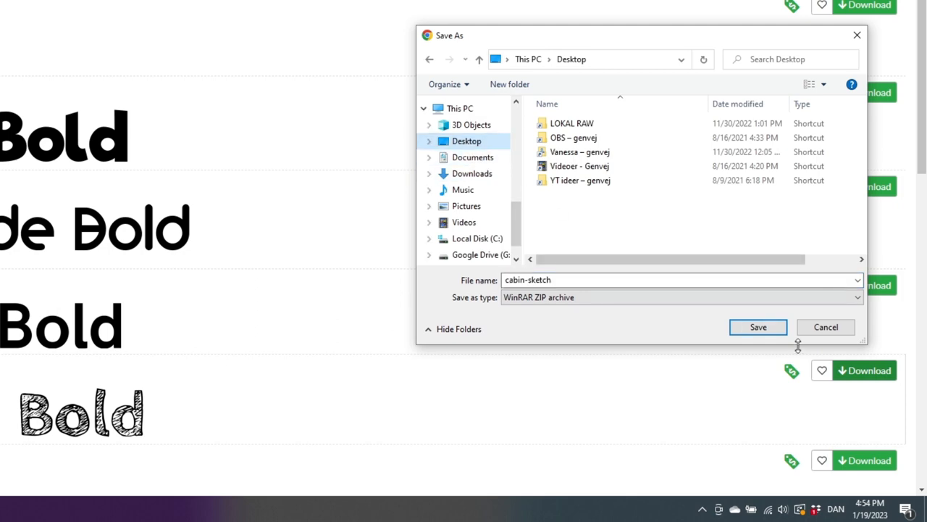
{"action": "left_click", "coordinate": [757, 327]}
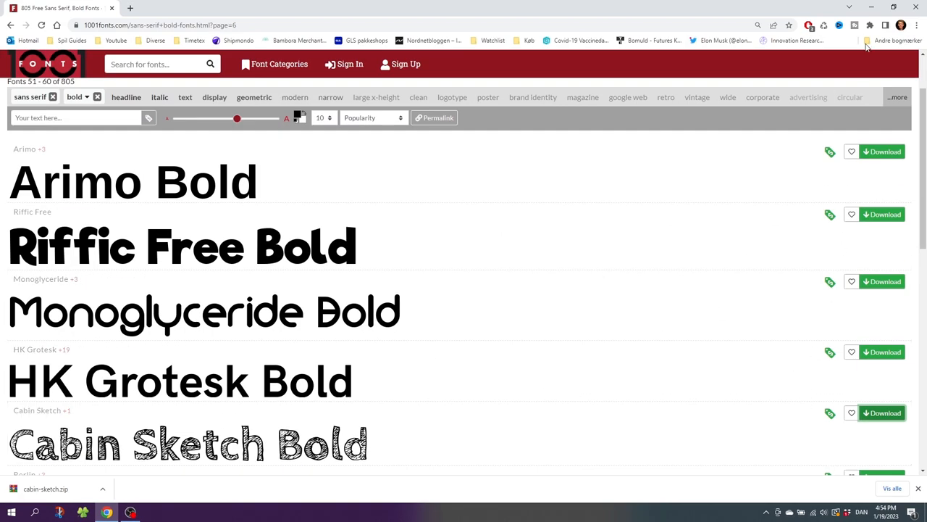
Extract the cabin-sketch-v1.02 folder from cabin-sketch.zip onto the desktop and close WinRAR
{"action": "left_click", "coordinate": [873, 5]}
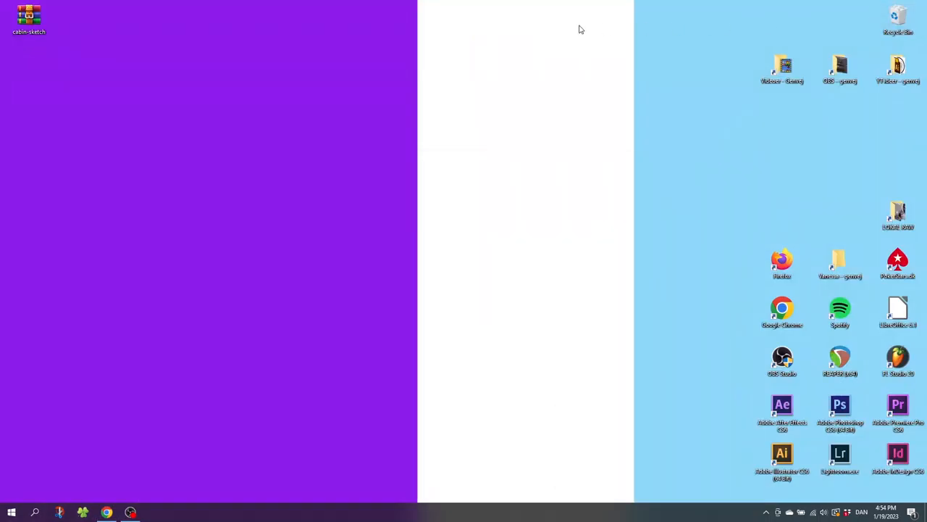
{"action": "double_click", "coordinate": [29, 14]}
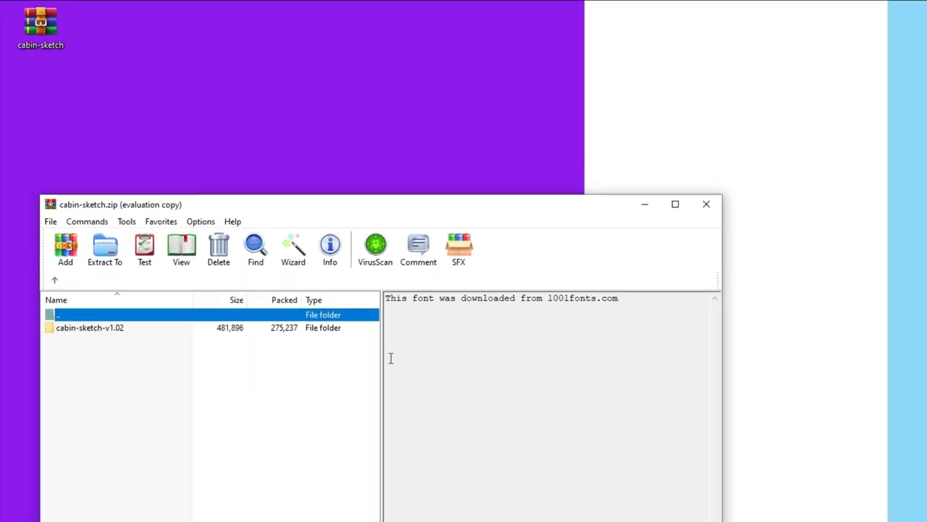
{"action": "left_click", "coordinate": [90, 327]}
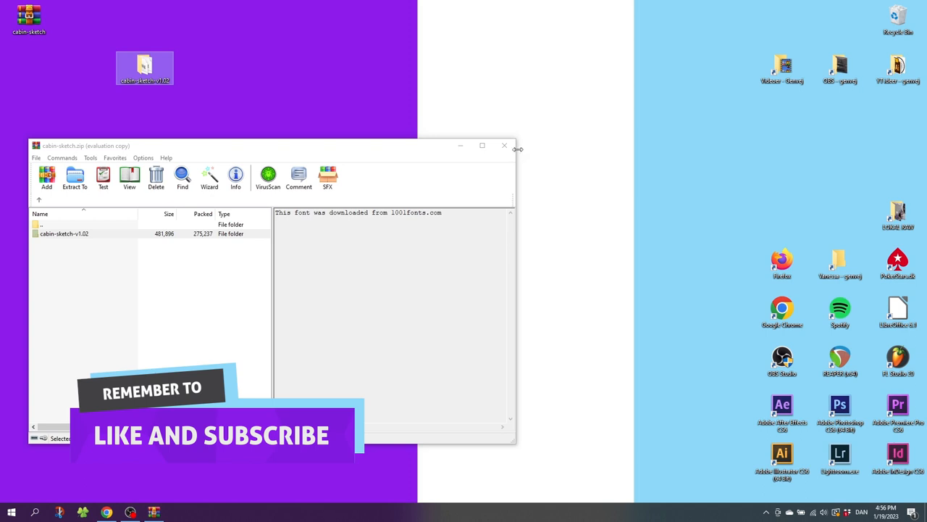
{"action": "left_click", "coordinate": [504, 145]}
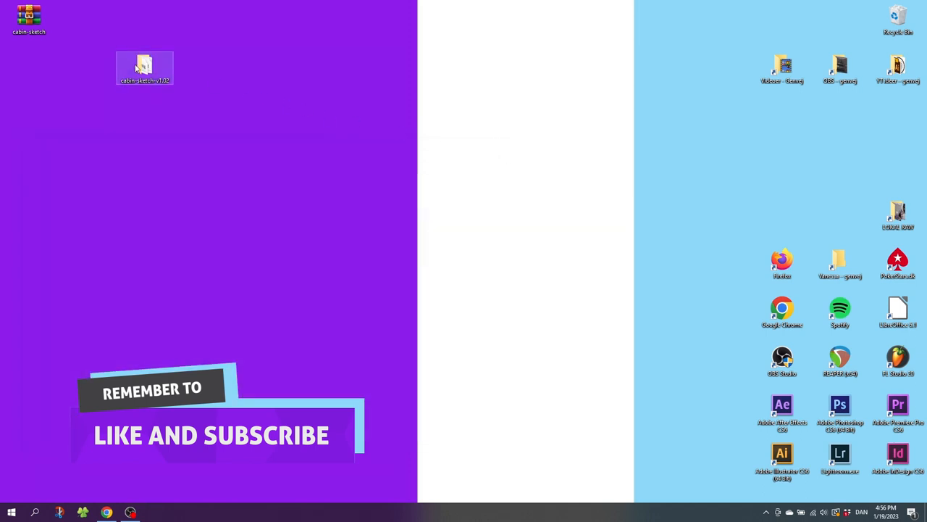
Install CabinSketch-Bold.ttf and CabinSketch-Regular.ttf from the cabin-sketch-v1.02 folder
{"action": "double_click", "coordinate": [145, 65]}
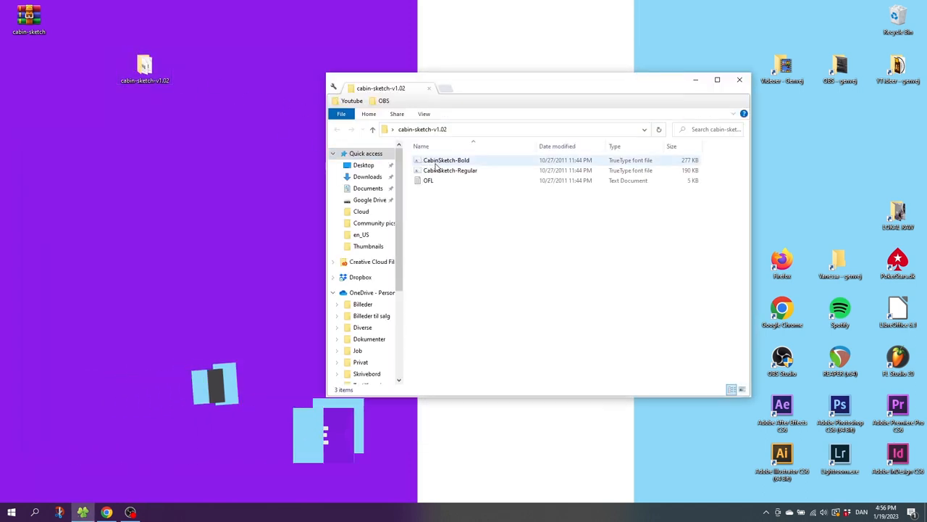
{"action": "mouse_move", "coordinate": [452, 171]}
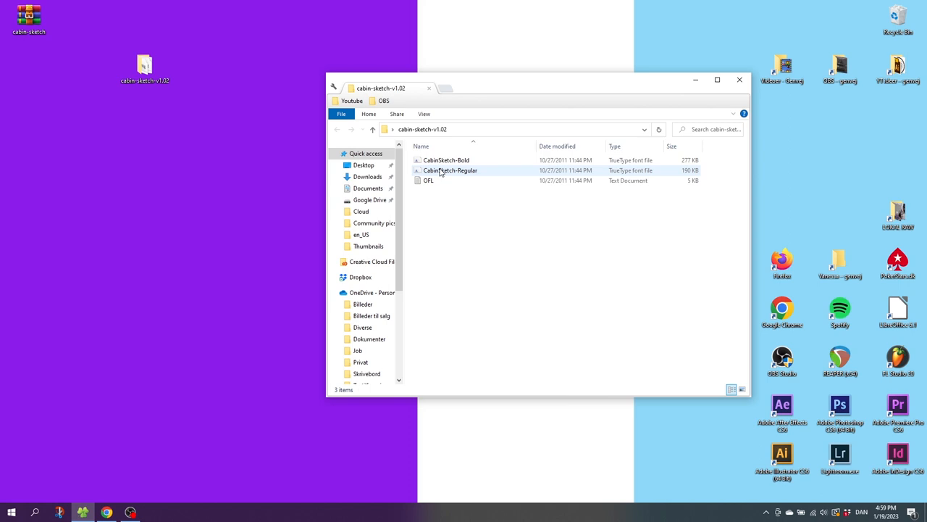
{"action": "mouse_move", "coordinate": [450, 170]}
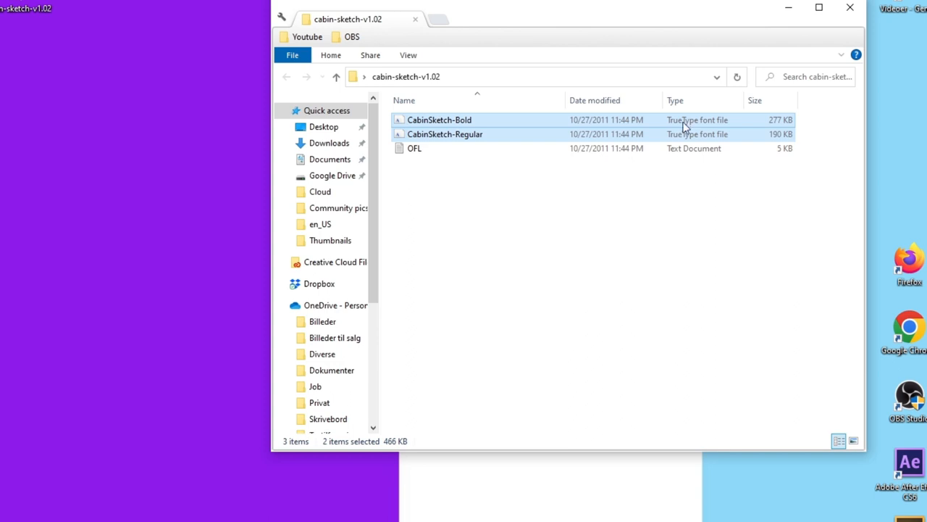
{"action": "right_click", "coordinate": [680, 123]}
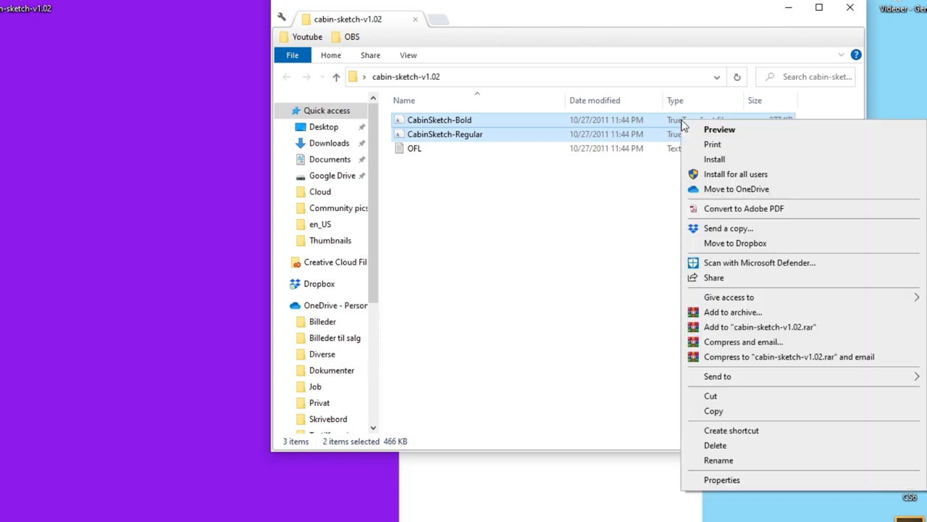
{"action": "left_click", "coordinate": [714, 158]}
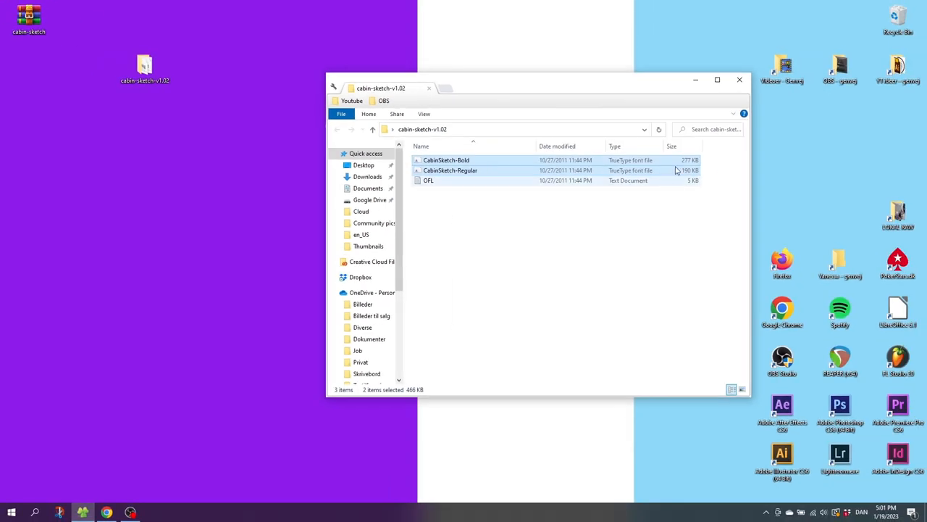
Set the TEXT object's font to CabinSketch Bold from the Character font list
{"action": "left_click", "coordinate": [154, 513]}
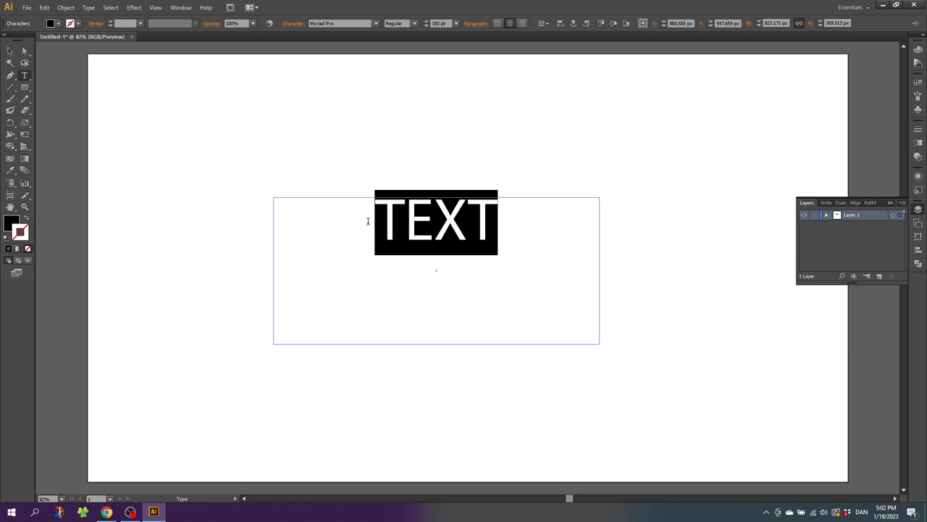
{"action": "left_click", "coordinate": [374, 23]}
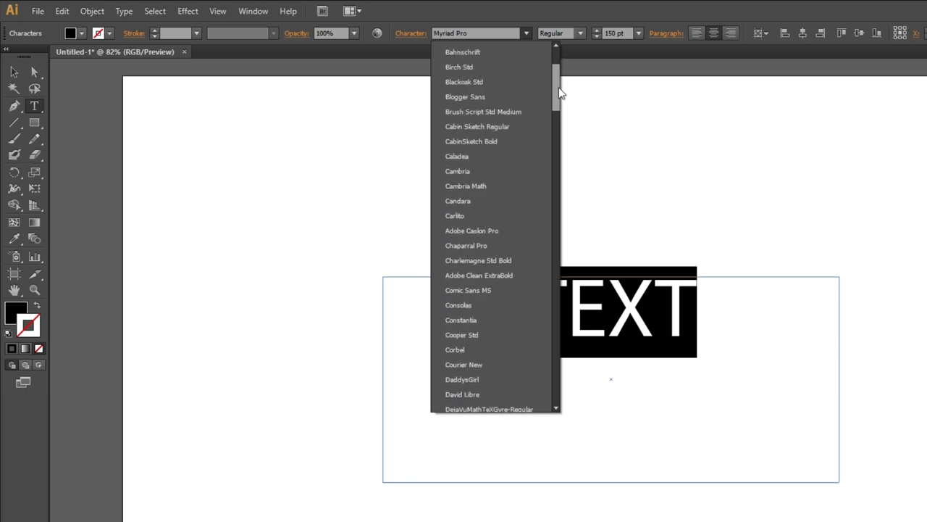
{"action": "mouse_move", "coordinate": [470, 142]}
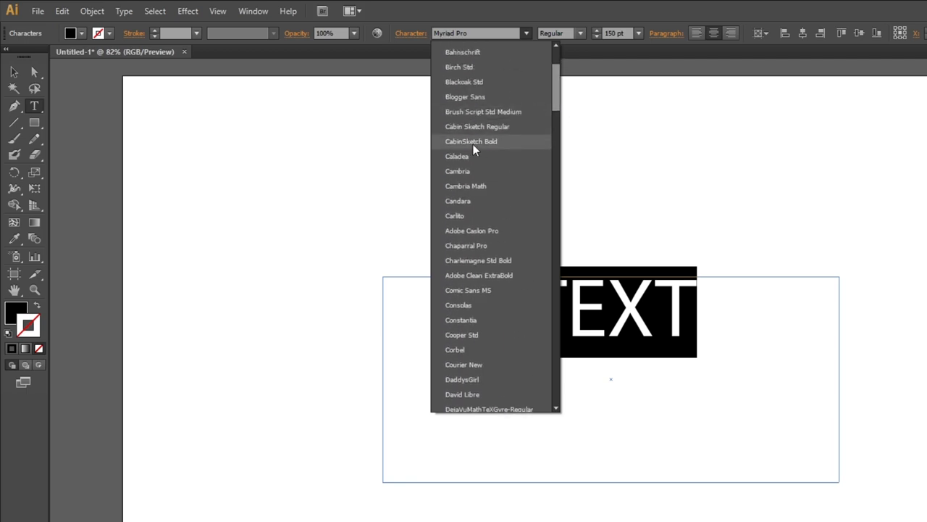
{"action": "left_click", "coordinate": [471, 142]}
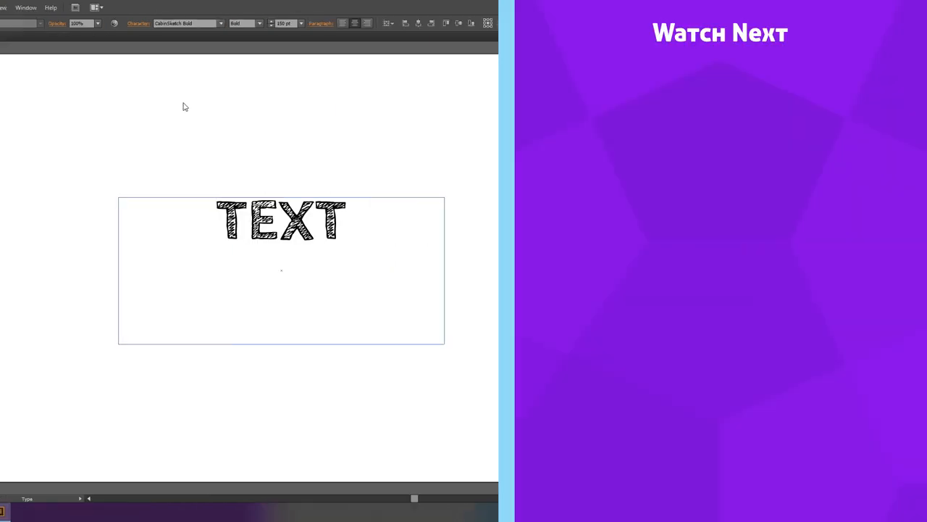
{"action": "left_click", "coordinate": [216, 220]}
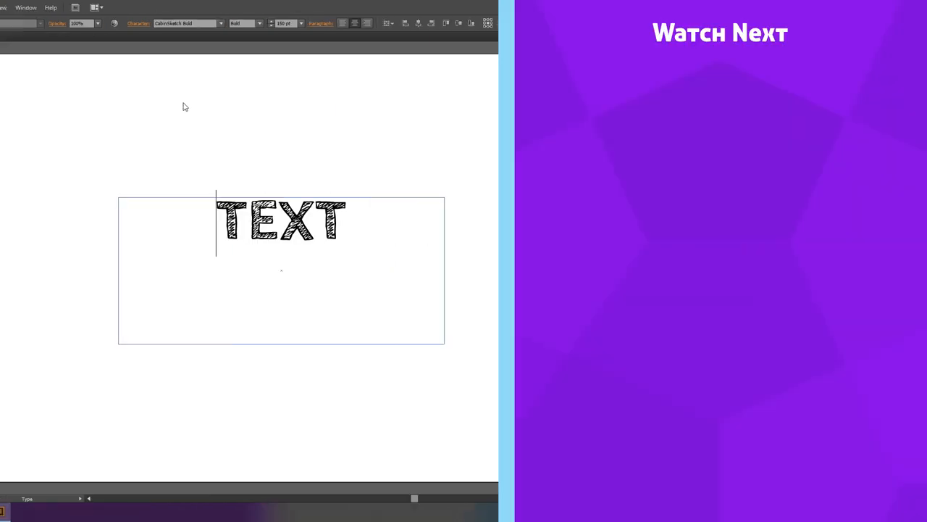